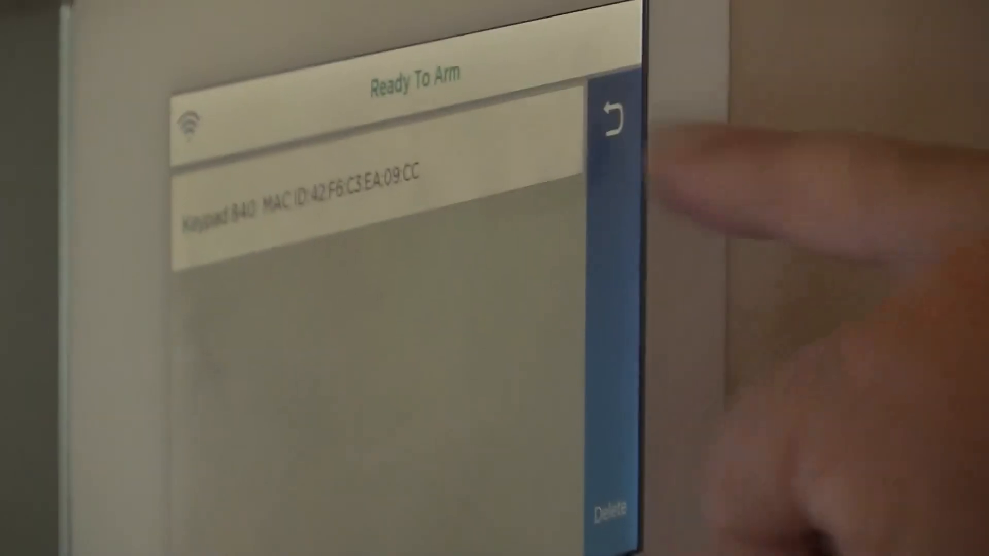
# - Leave the keypad list showing Keypad 840 and return to the panel's home screen
pyautogui.click(612, 118)
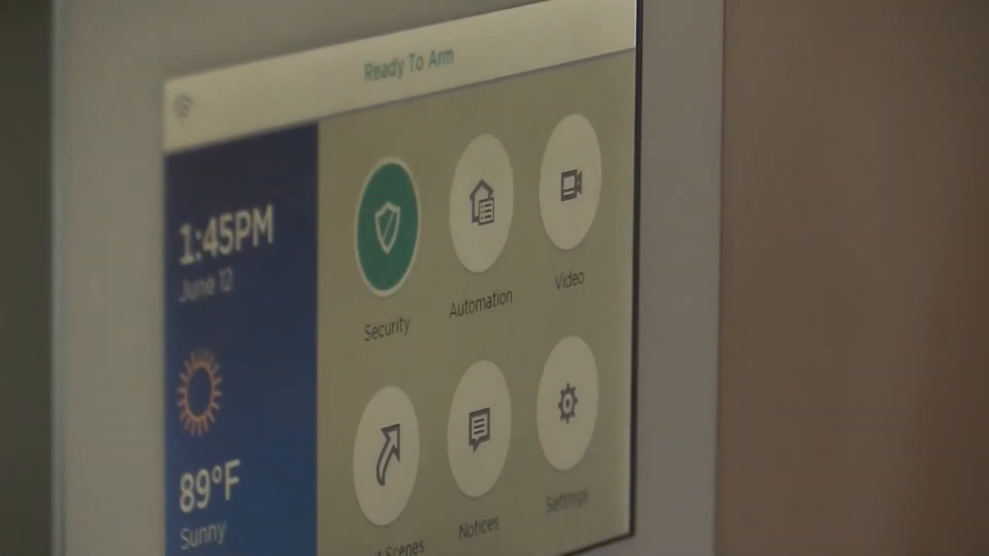